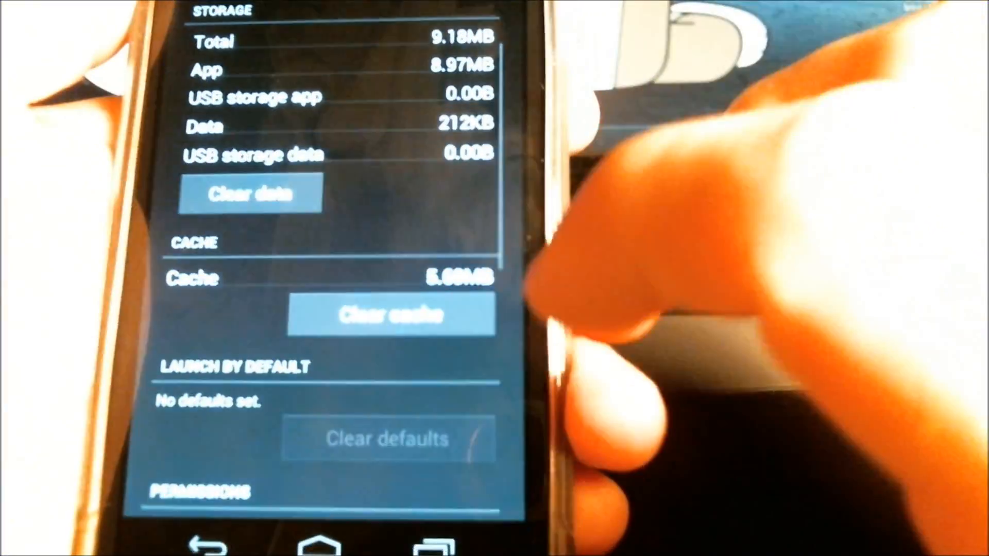
pyautogui.scroll(-3)
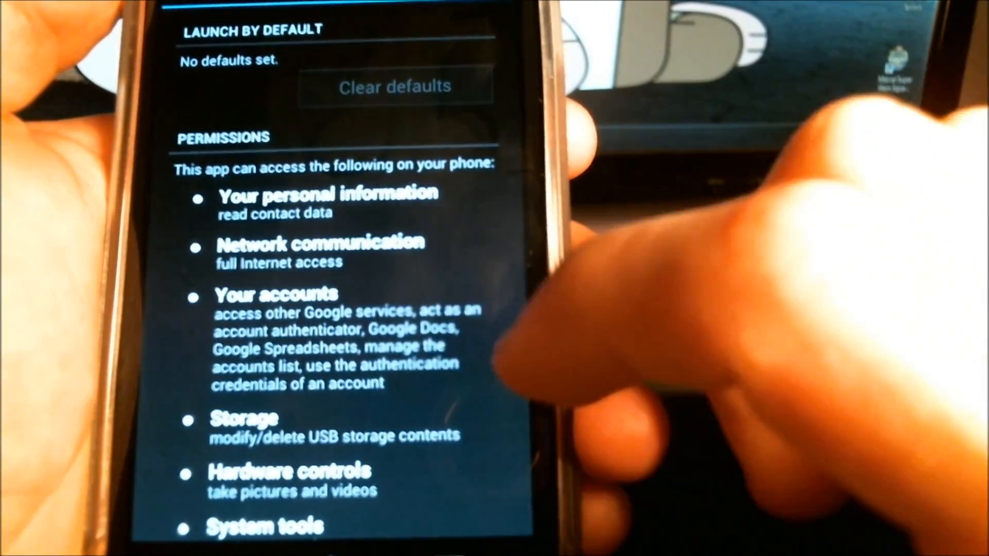
pyautogui.scroll(3)
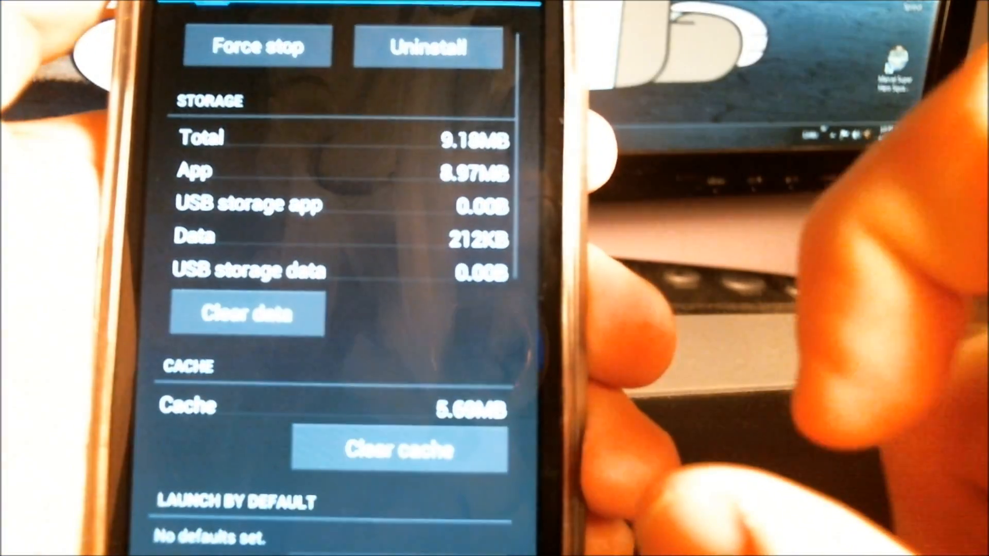